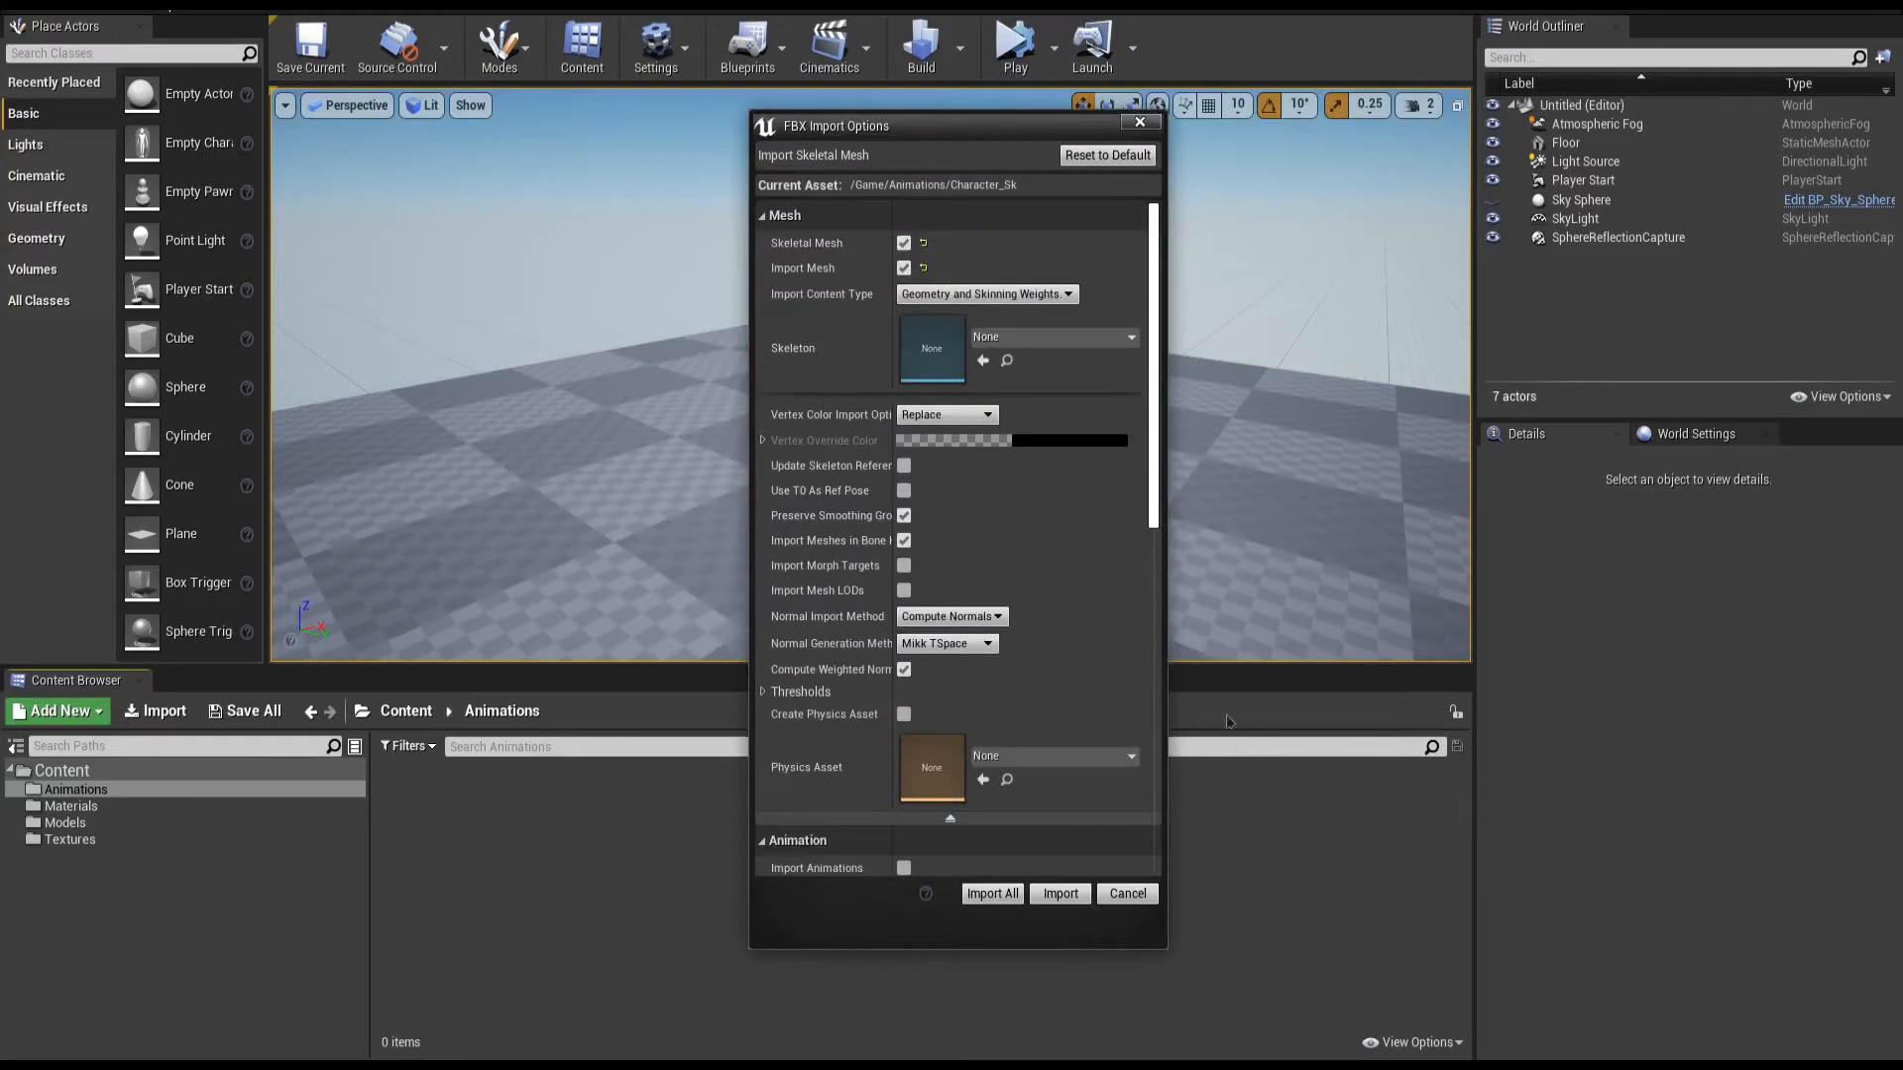
Import Character_SK and its skeleton into Content/Animations from the FBX Import Options
scroll("down", 3)
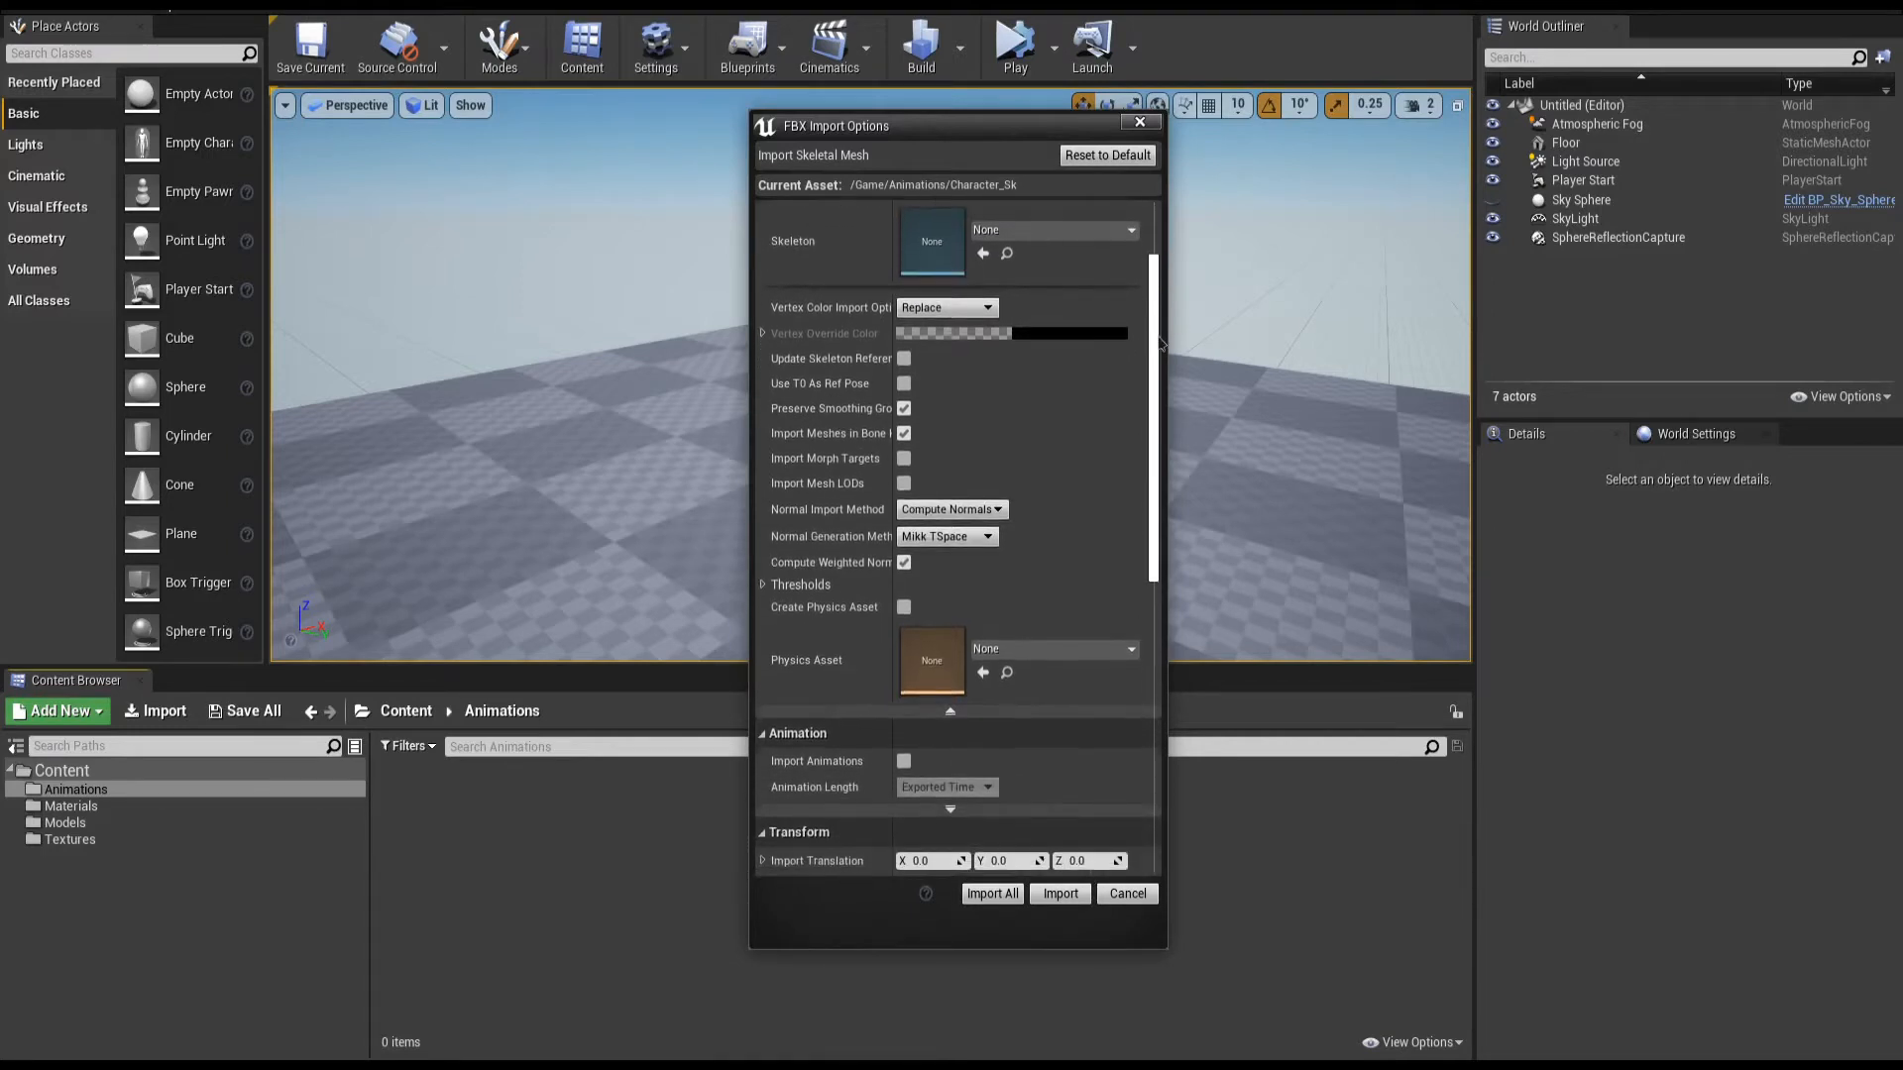
scroll("down", 3)
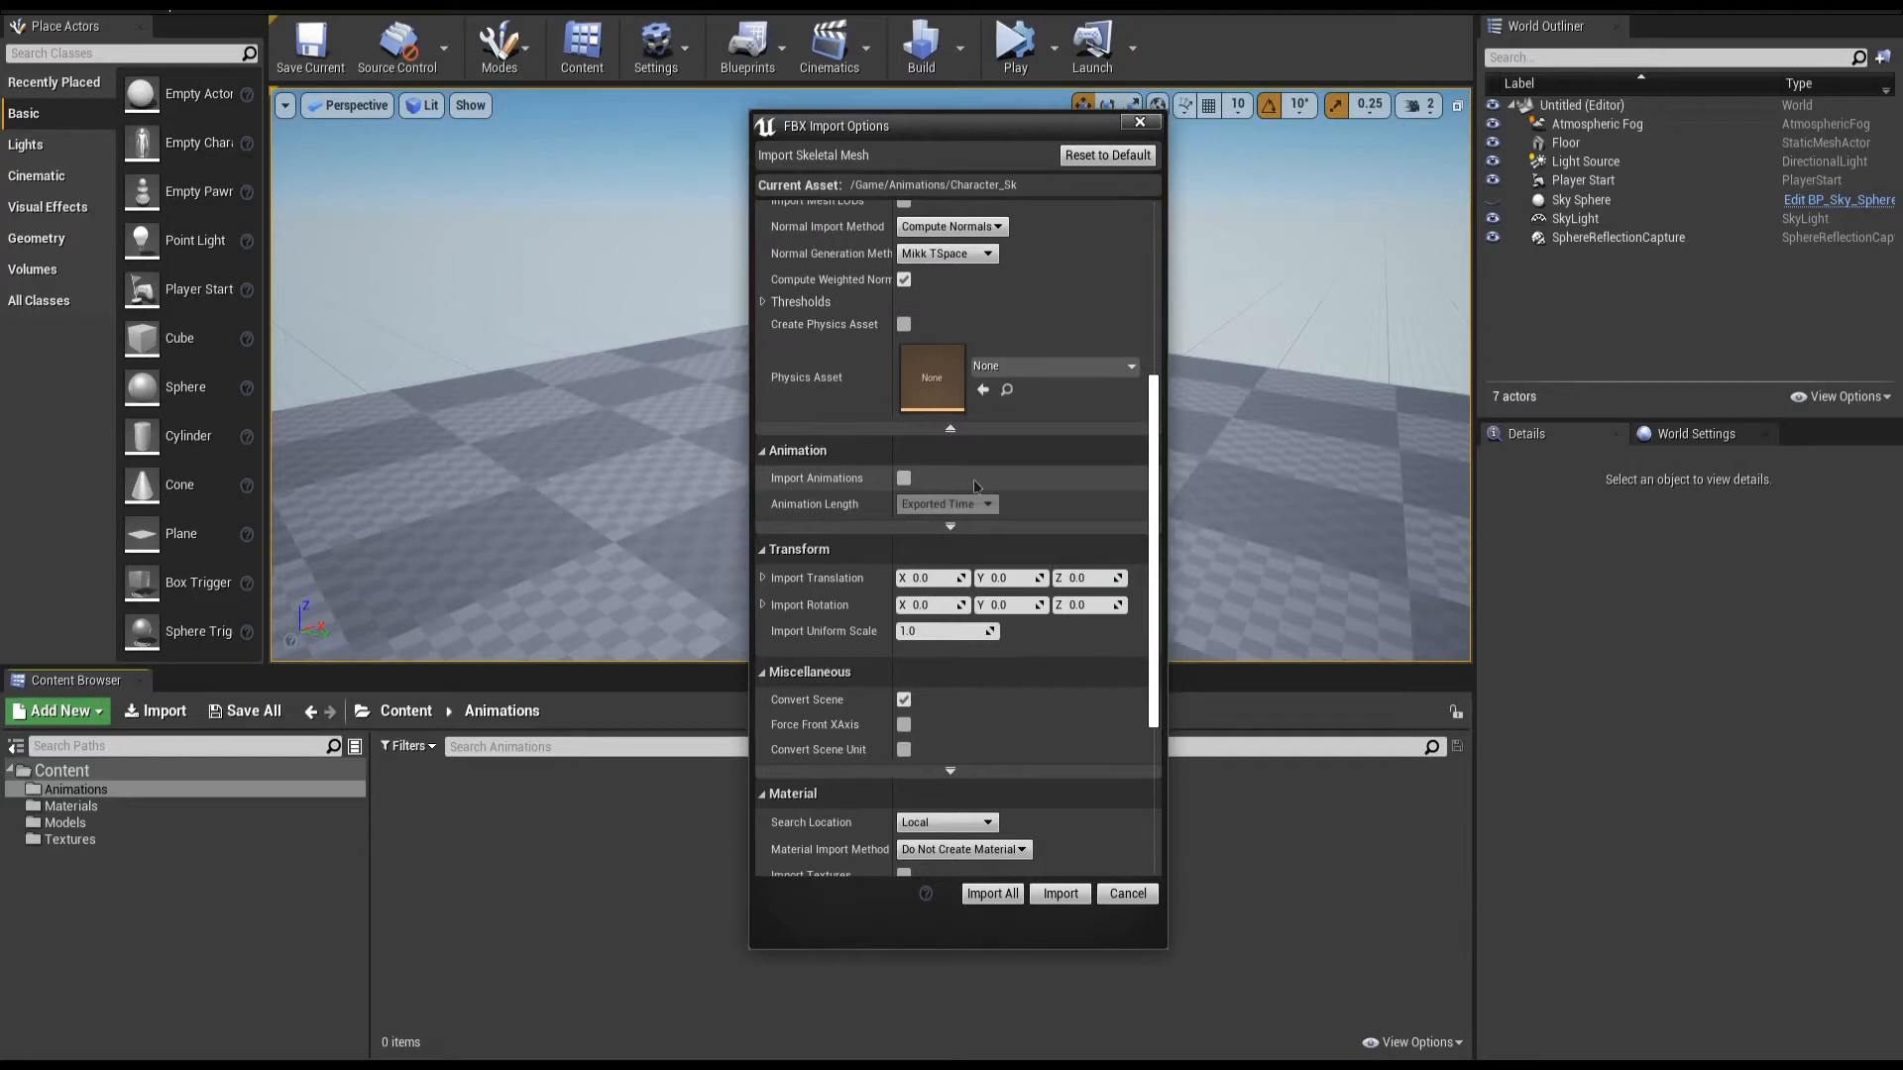
left_click(1058, 893)
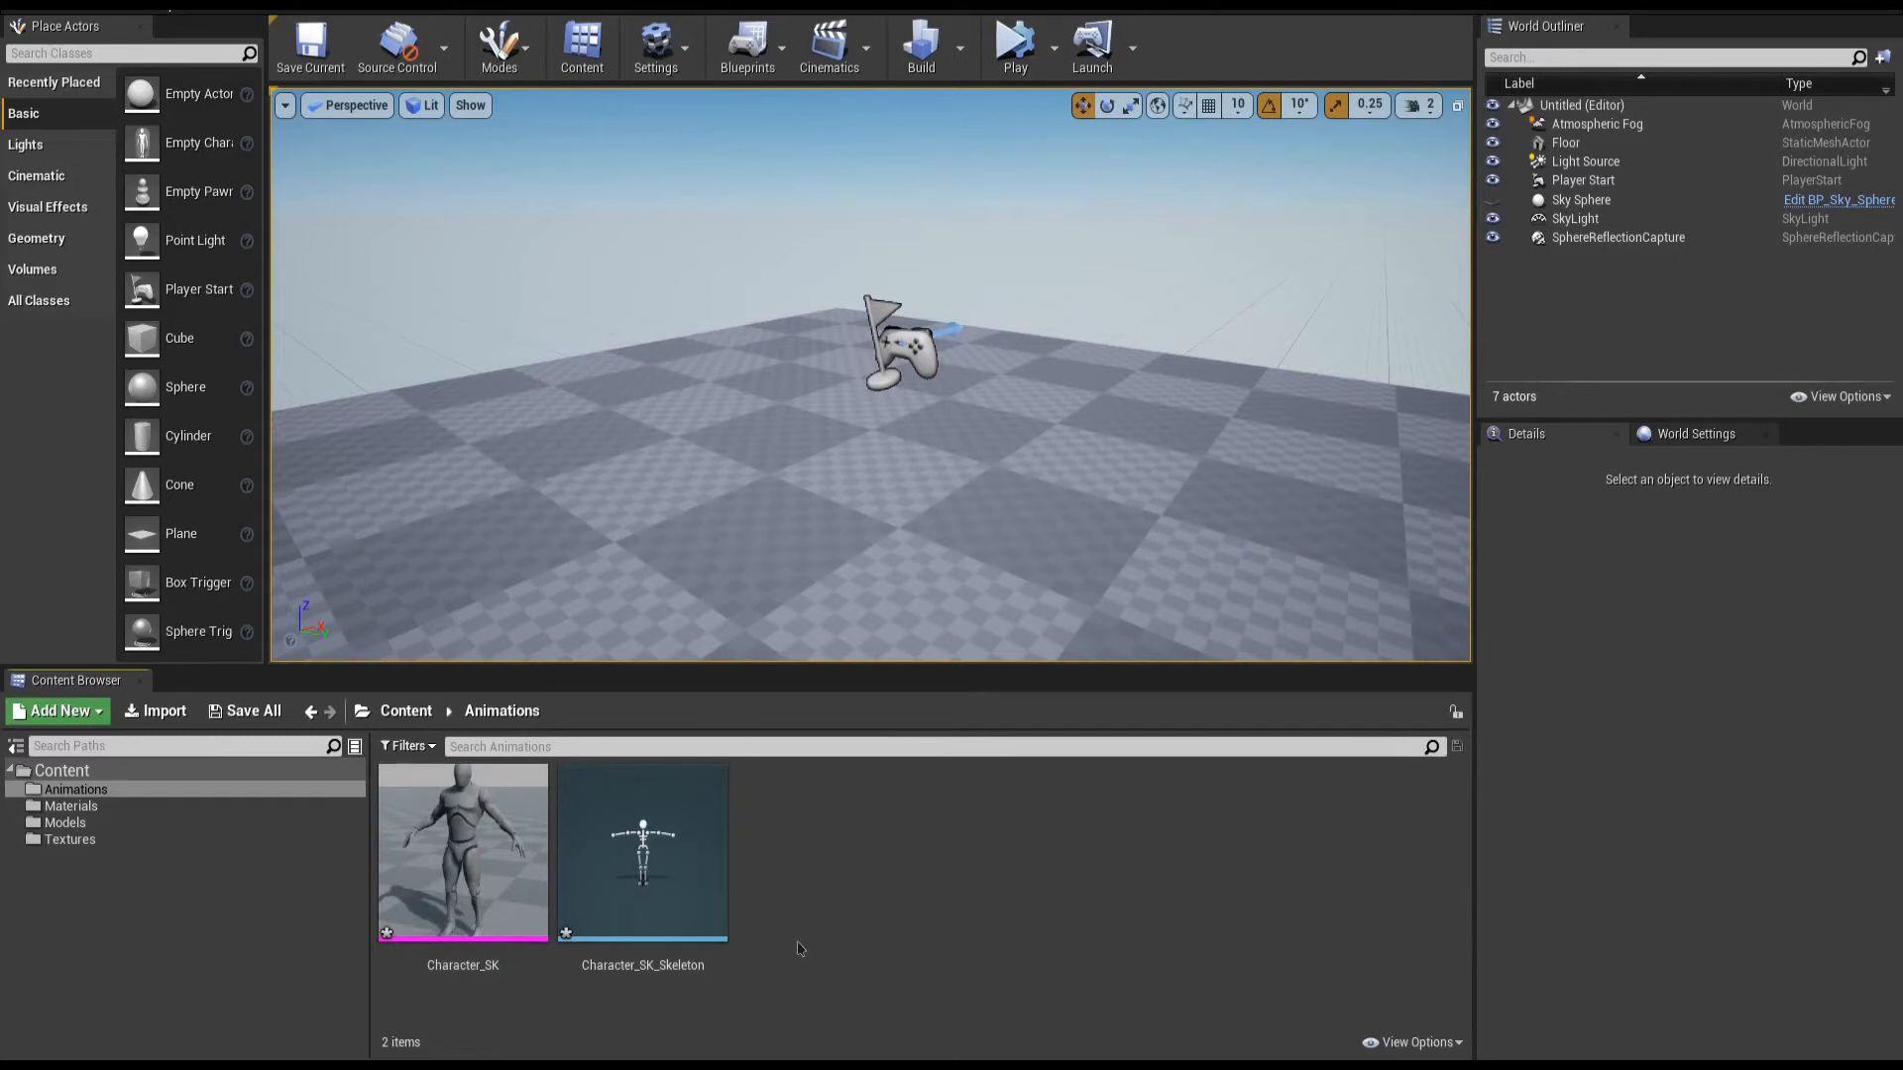
Open Character_SK from the Content Browser in the Skeletal Mesh Editor
double_click(463, 849)
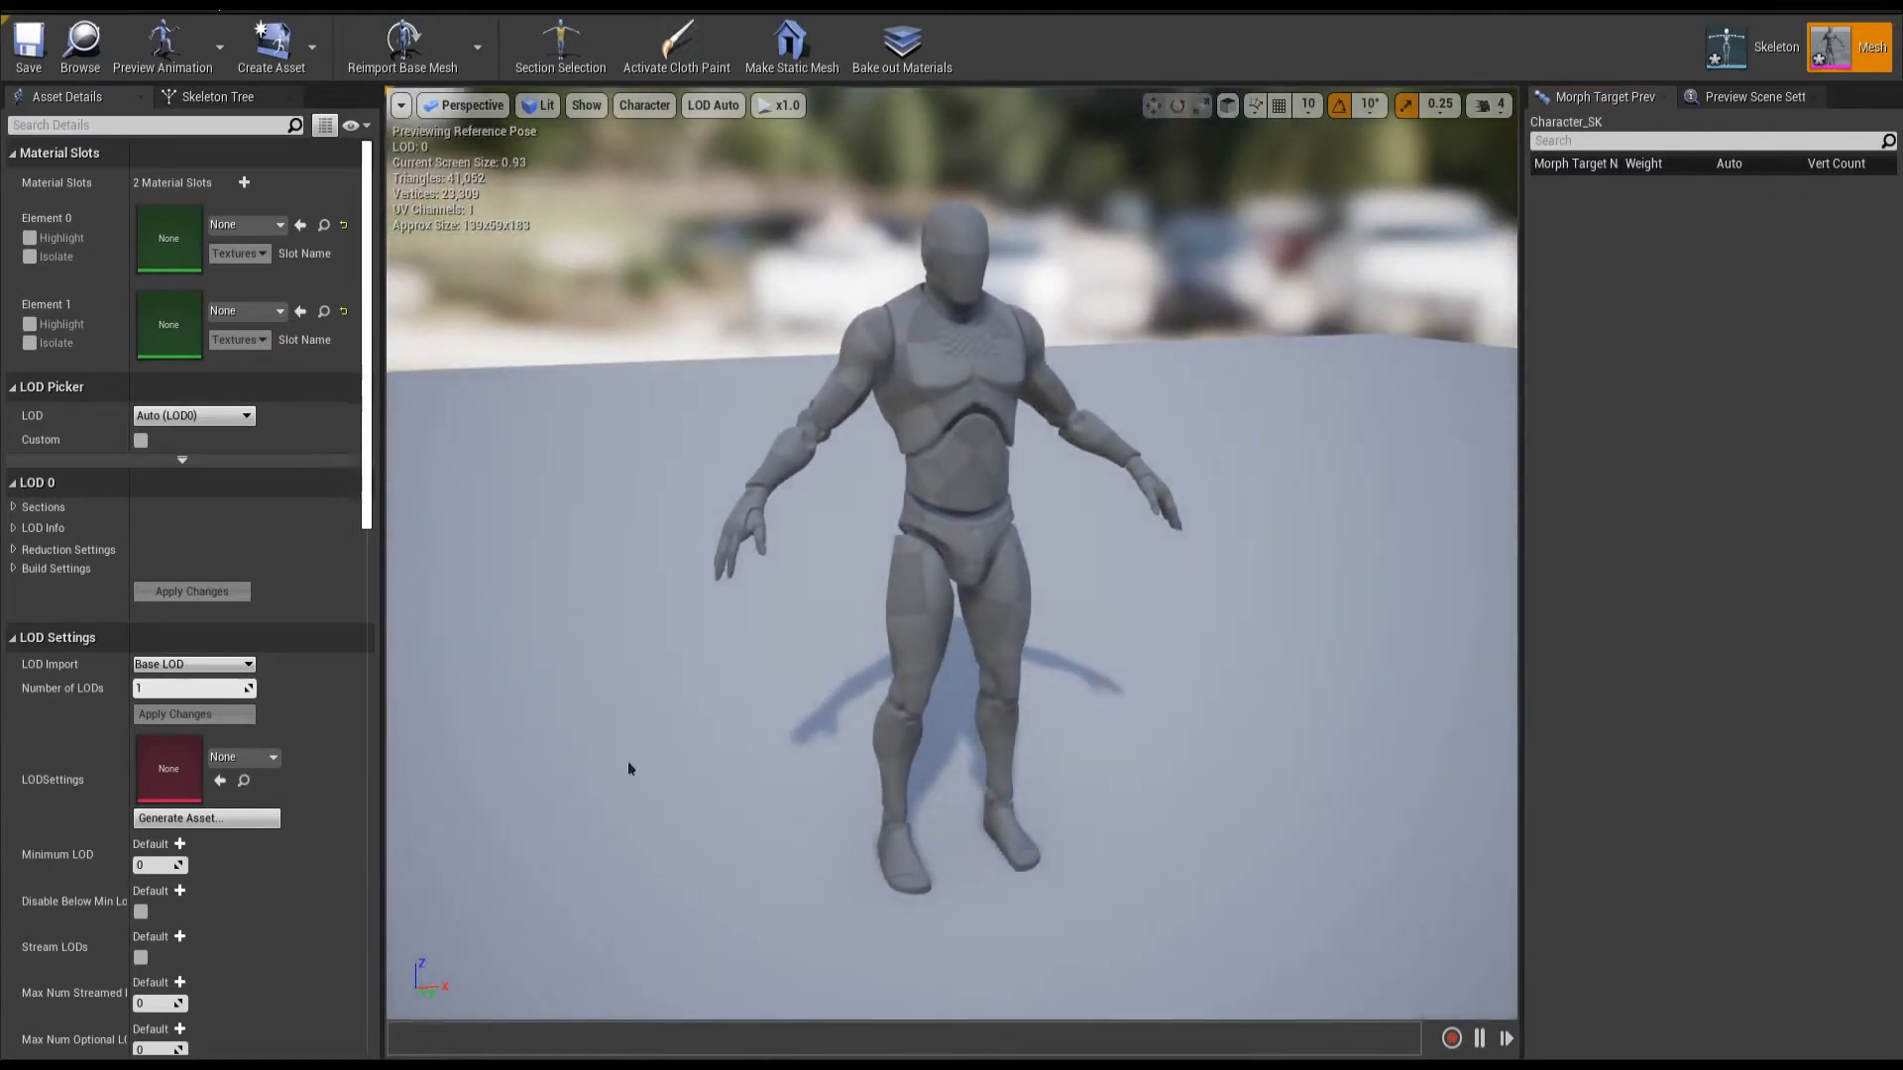